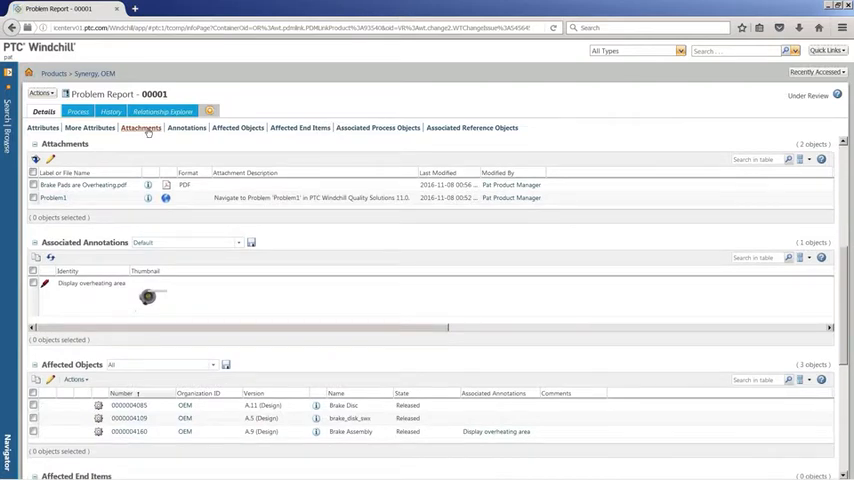
mouse_move(218, 196)
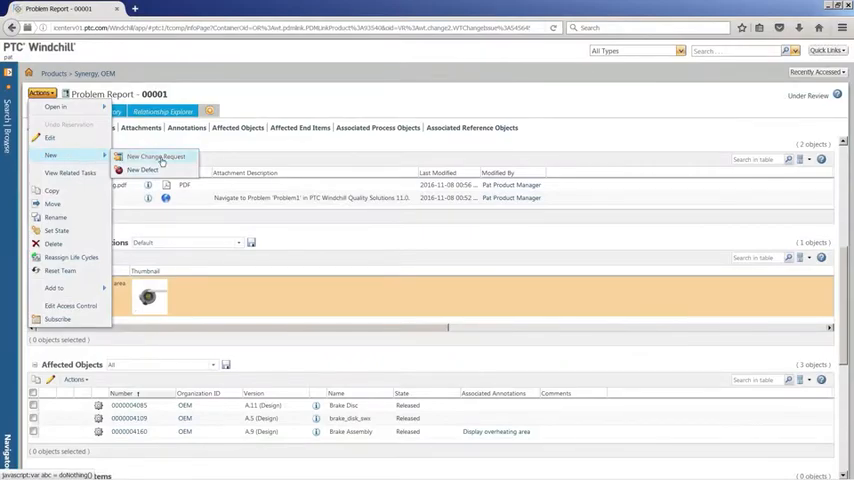
Create a change request from problem report 00001 proposing 'Increase airflow by redesigning the brake disc and pad assembly'
click(156, 156)
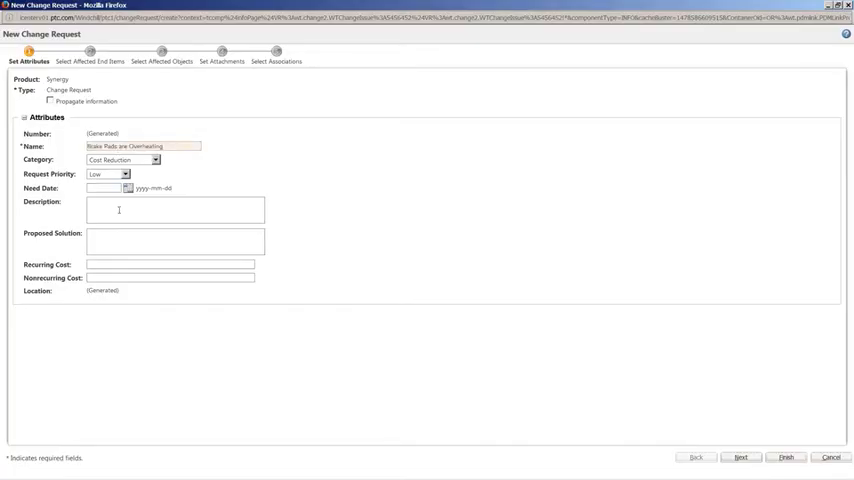
text(Increase airflow by redesigning the brake disc and pad assembly)
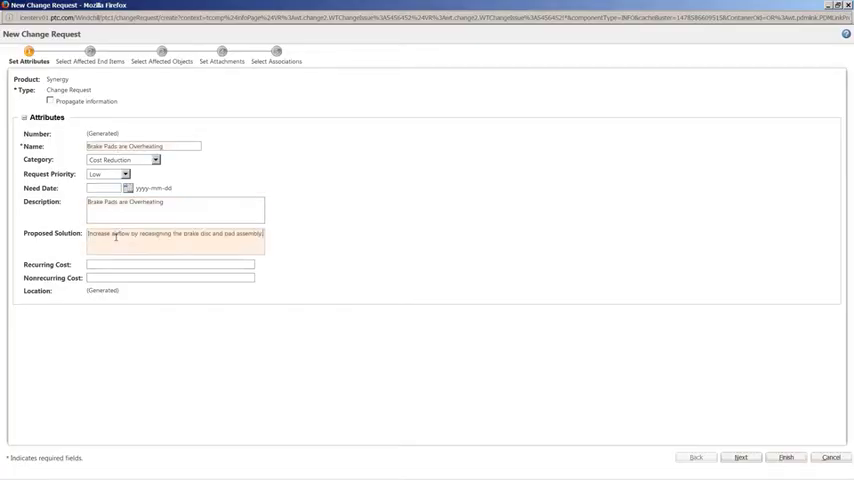
Collect the brake assembly's related objects as affected objects and annotate the assembly row for disc redesign
click(740, 456)
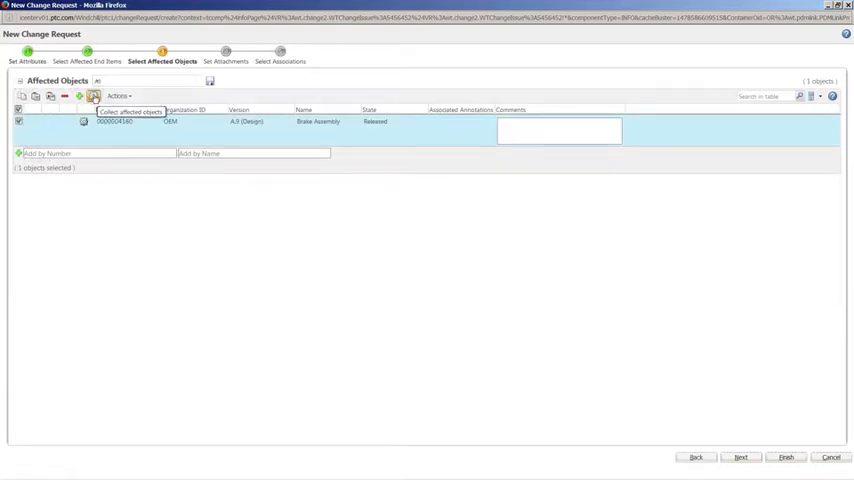
click(92, 96)
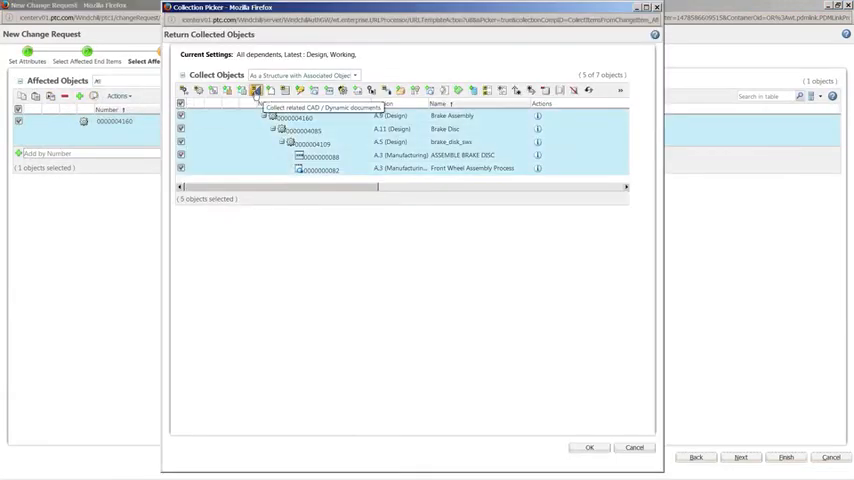
click(256, 92)
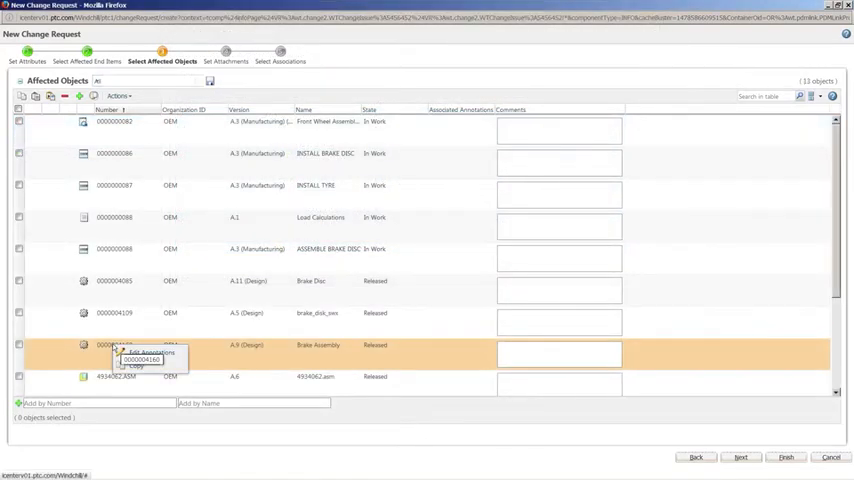
click(140, 352)
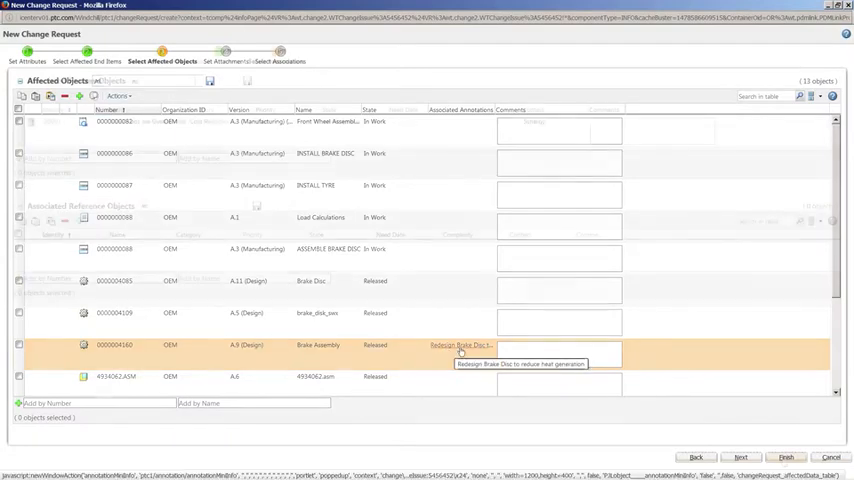
Review the associated problem report and finish the change request
click(740, 456)
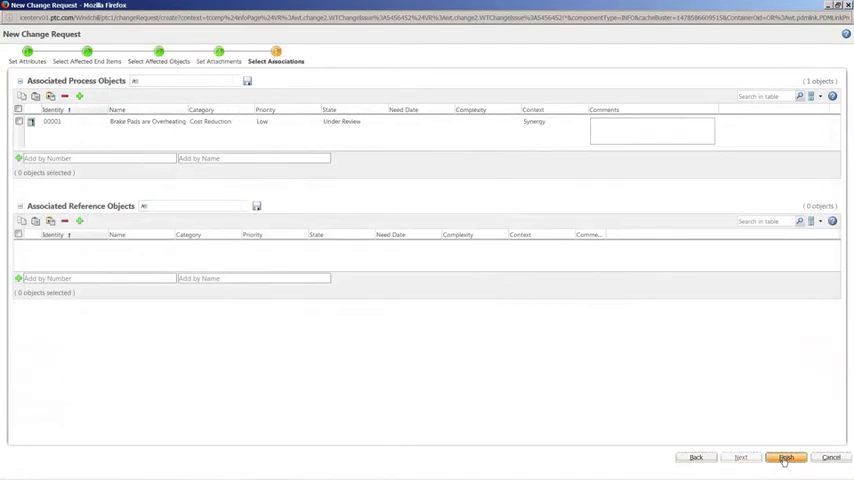
click(786, 456)
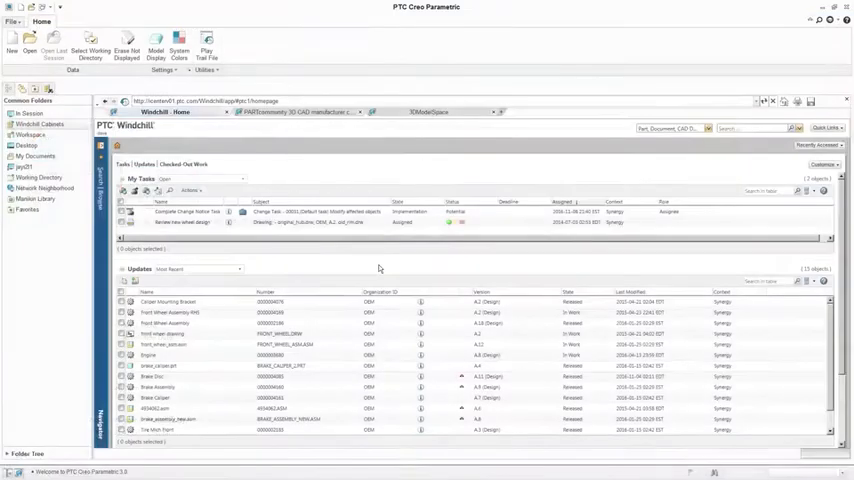
Open the Complete Change Notice Task for change notice 00031 from My Tasks
right_click(180, 212)
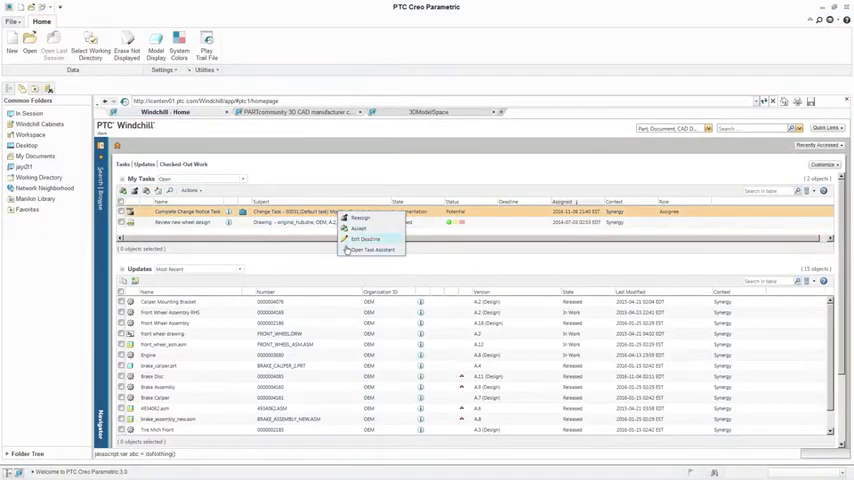
click(372, 250)
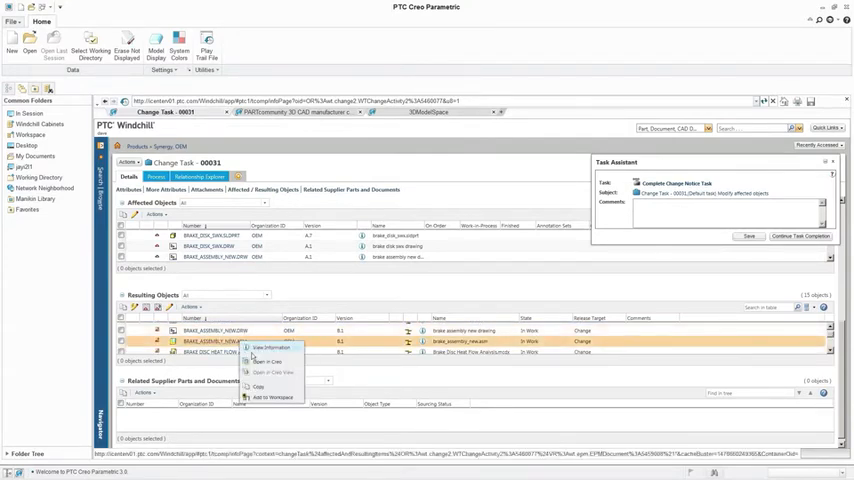
Open the brake assembly and apply a revised definition to the brake disc hole feature
click(272, 396)
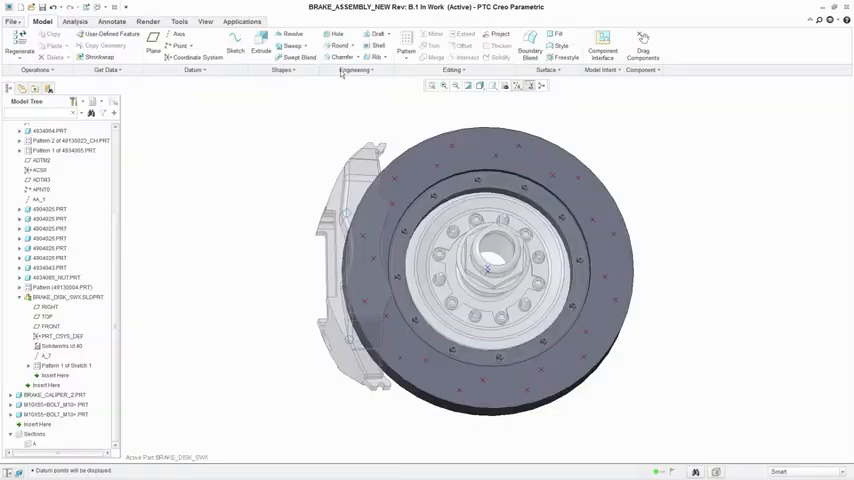
click(336, 34)
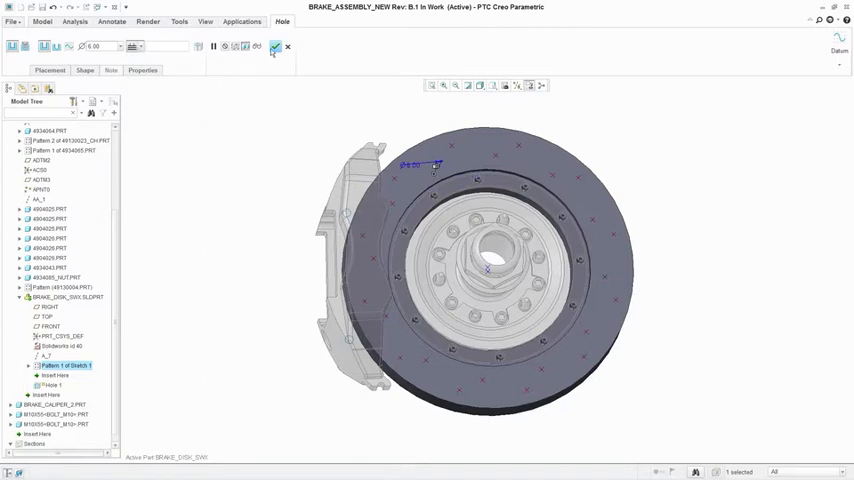
click(276, 48)
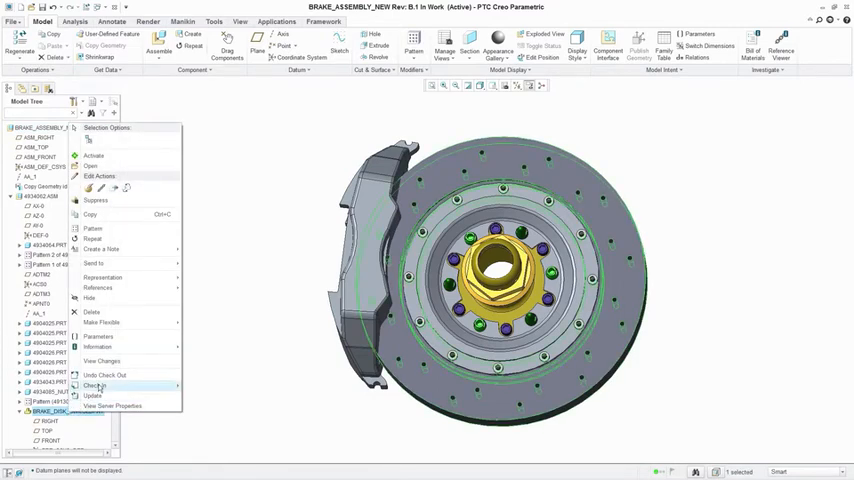
Check in the revised brake assembly and start completing the change notice task
click(94, 386)
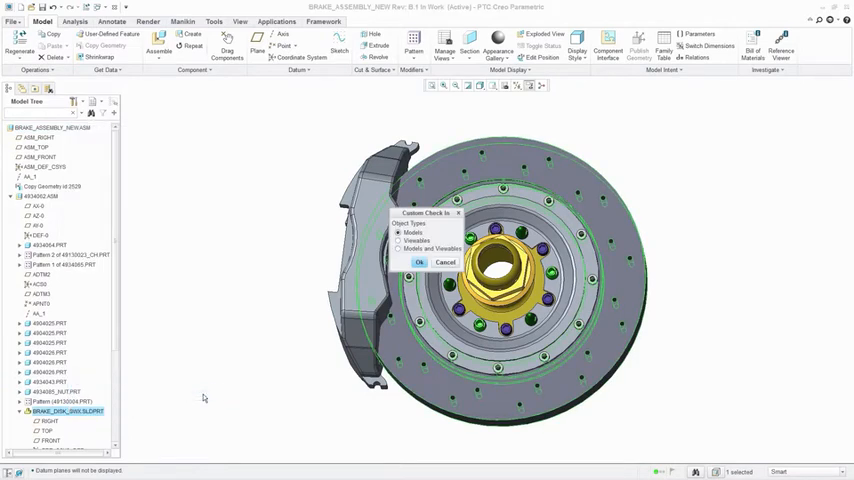
click(400, 250)
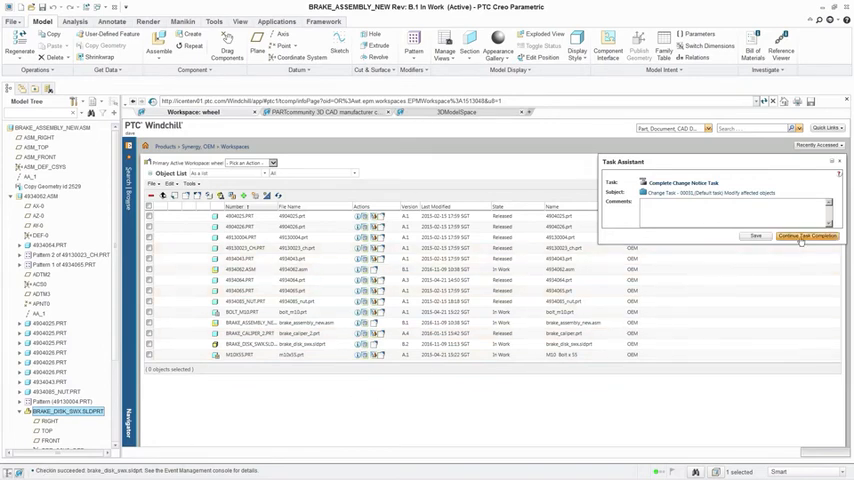
click(806, 236)
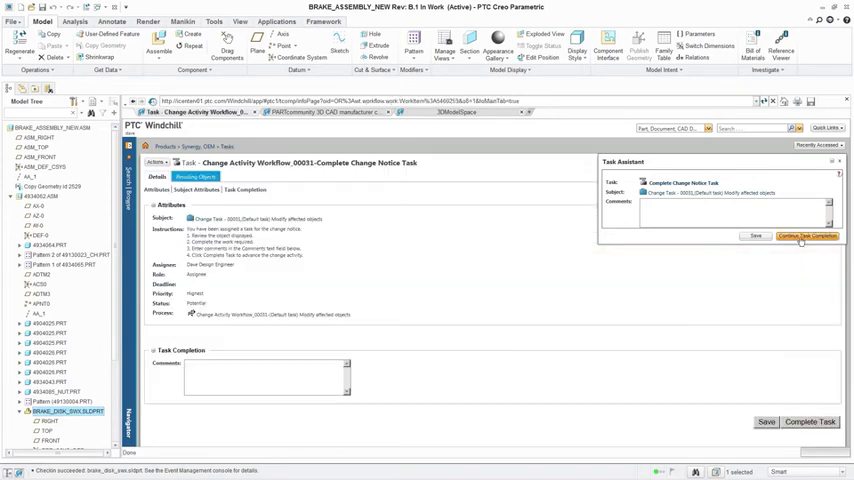